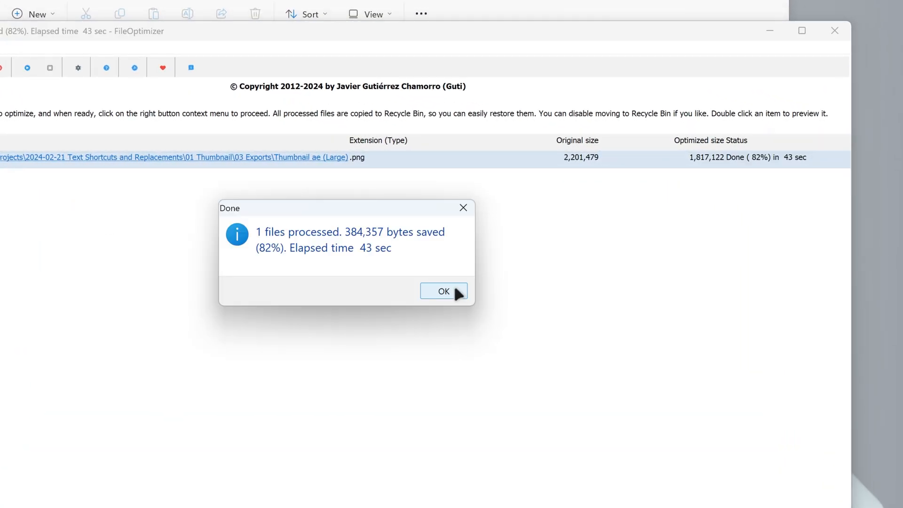
Dismiss the earlier optimization Done summary.
left_click(443, 291)
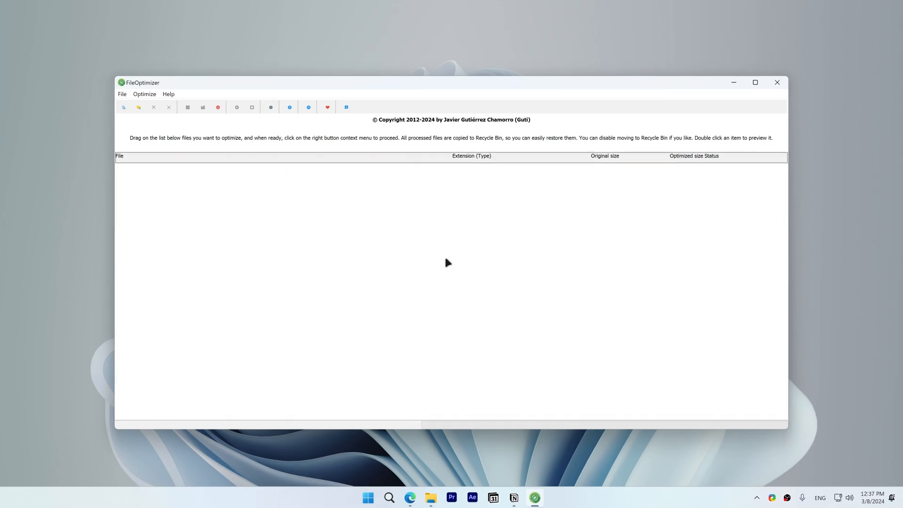
Add Thumbnail ae (Large).png from the 03 Exports folder to the file list.
right_click(449, 263)
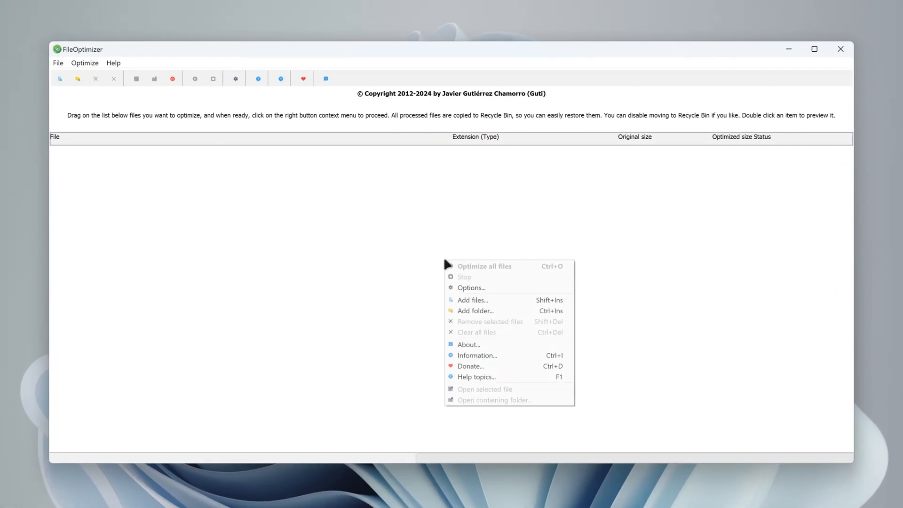
left_click(472, 300)
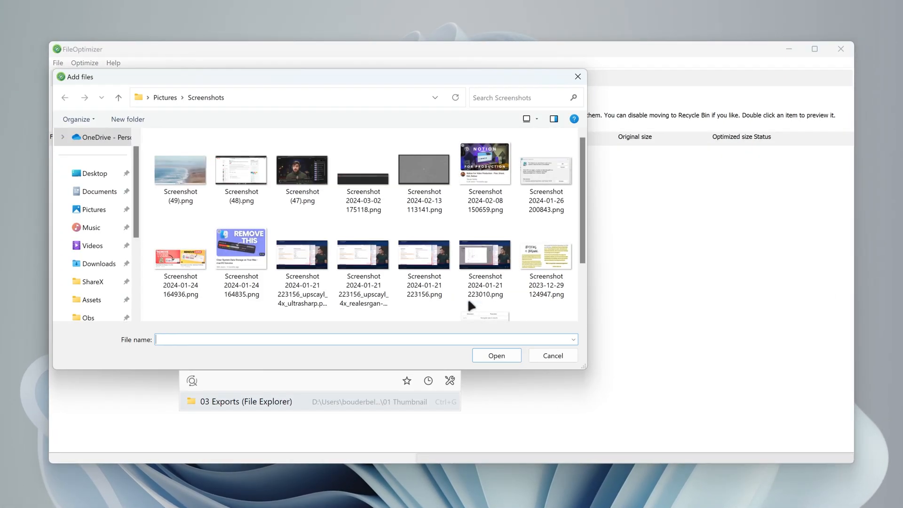
left_click(552, 355)
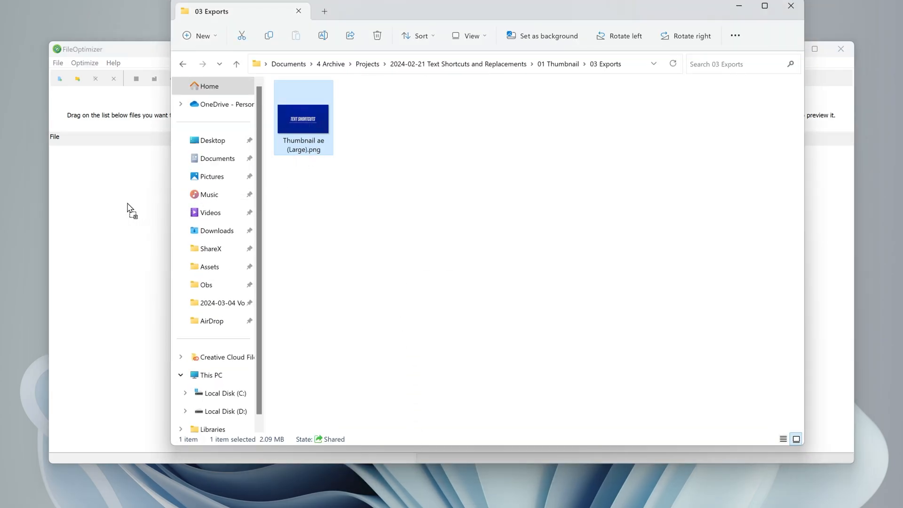
left_click_drag(303, 118, 110, 150)
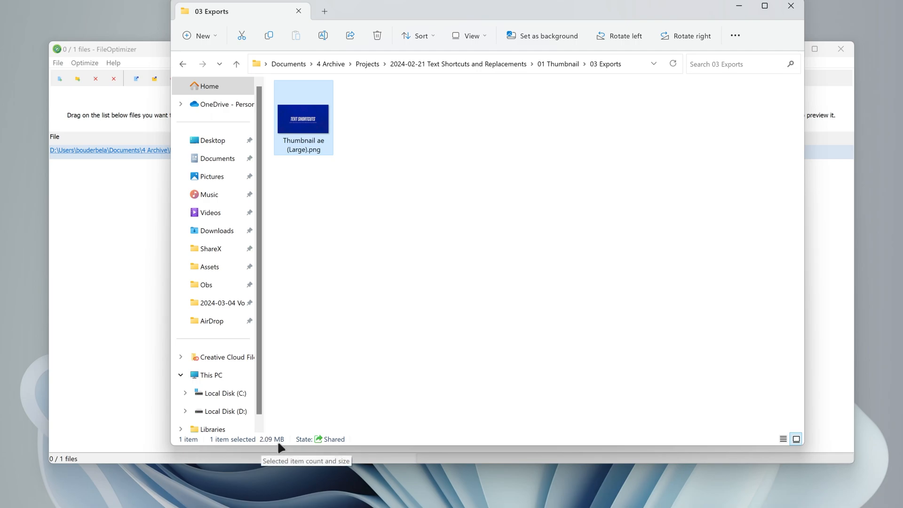
mouse_move(98, 276)
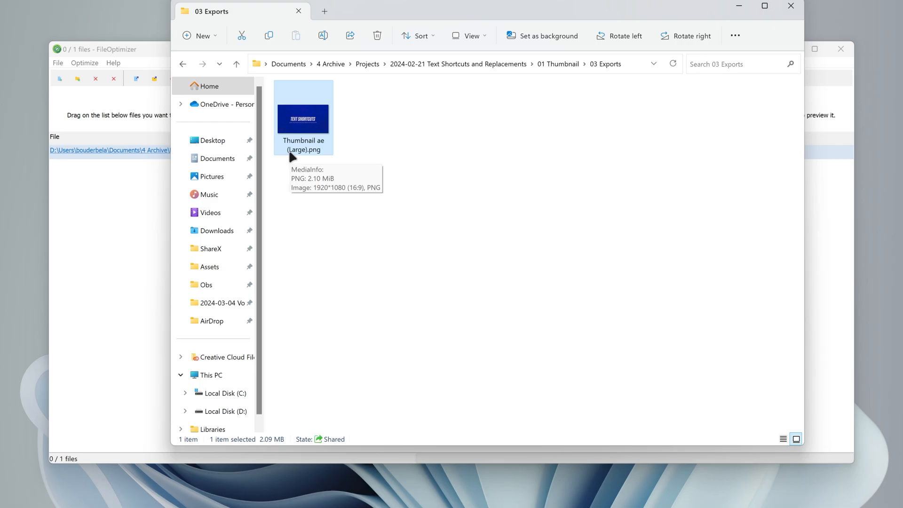
Optimize the queued thumbnail, saving 384,357 bytes, and dismiss the Done dialog.
right_click(174, 150)
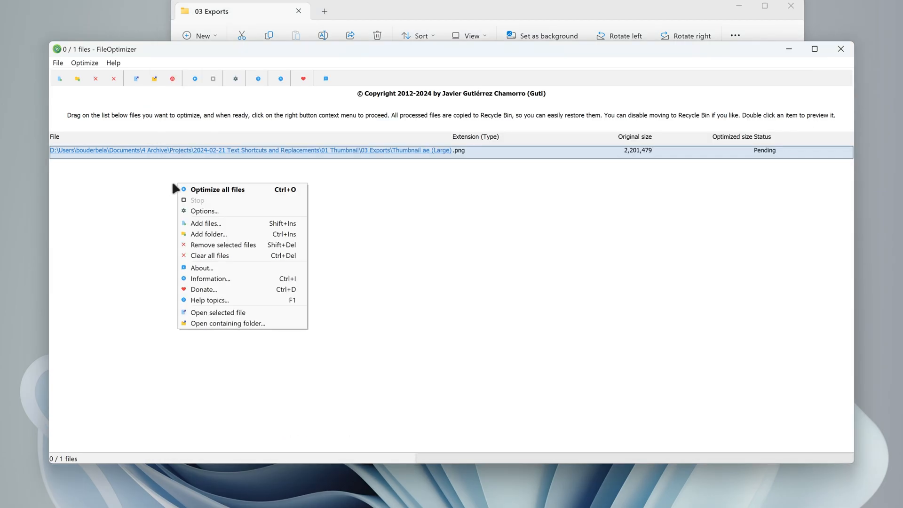
mouse_move(203, 194)
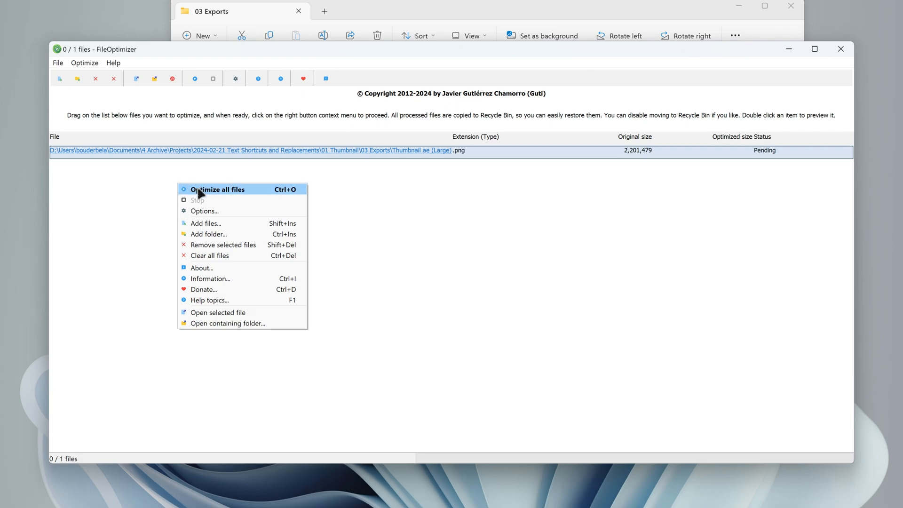
mouse_move(283, 197)
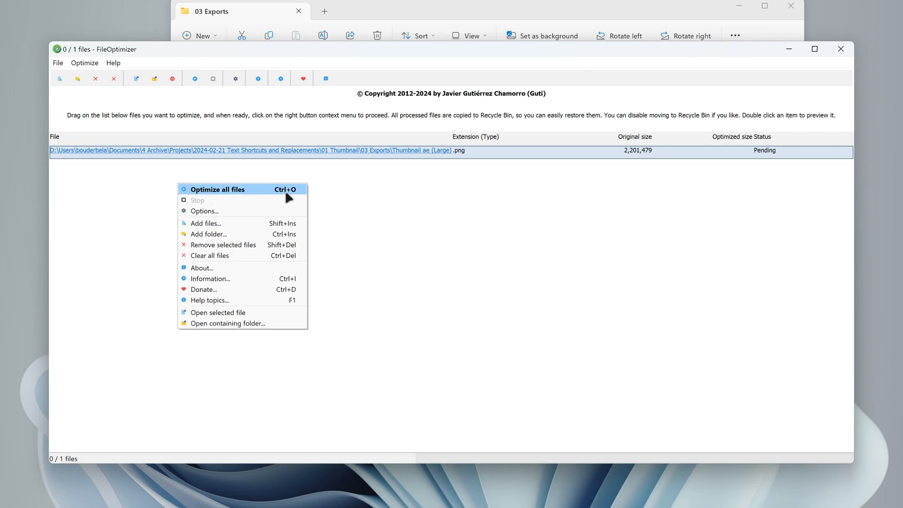
left_click(217, 189)
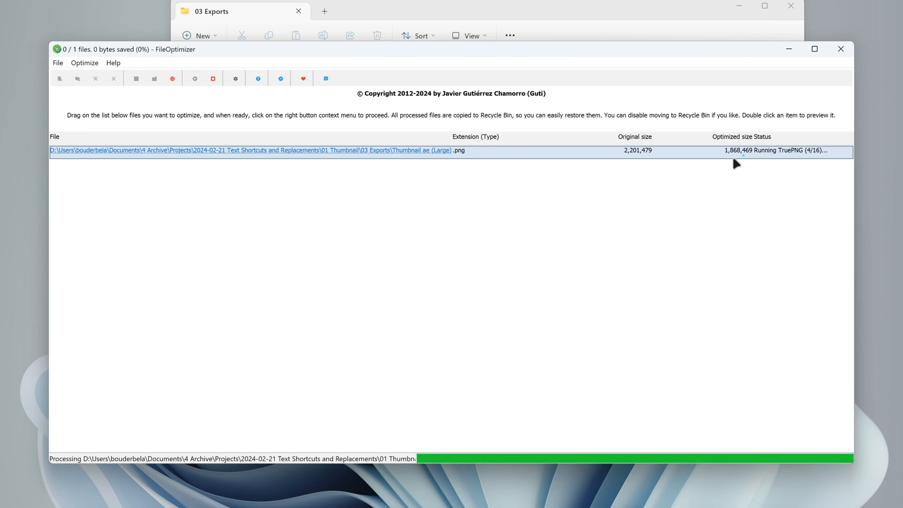
mouse_move(734, 161)
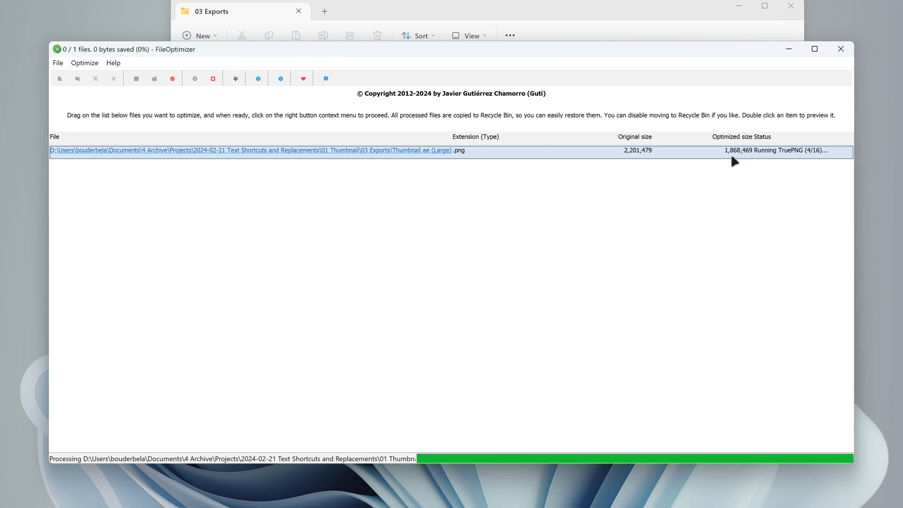
right_click(734, 161)
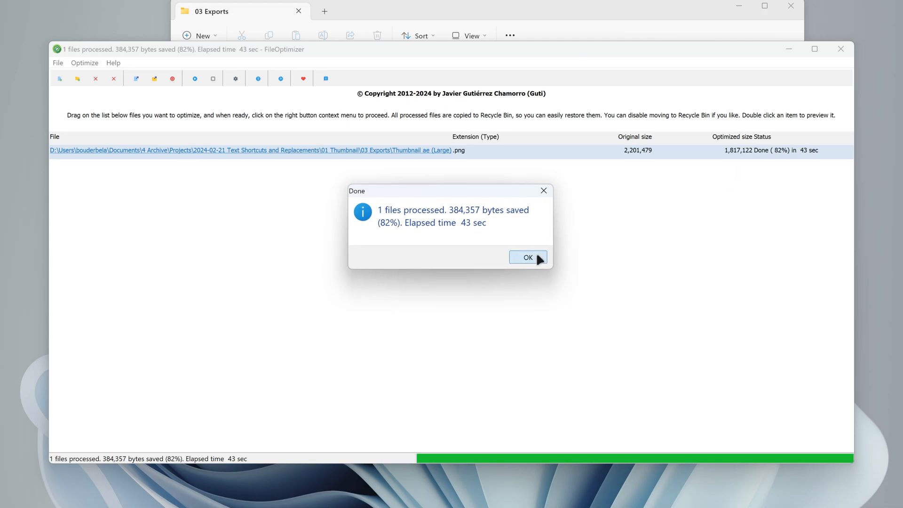
left_click(528, 258)
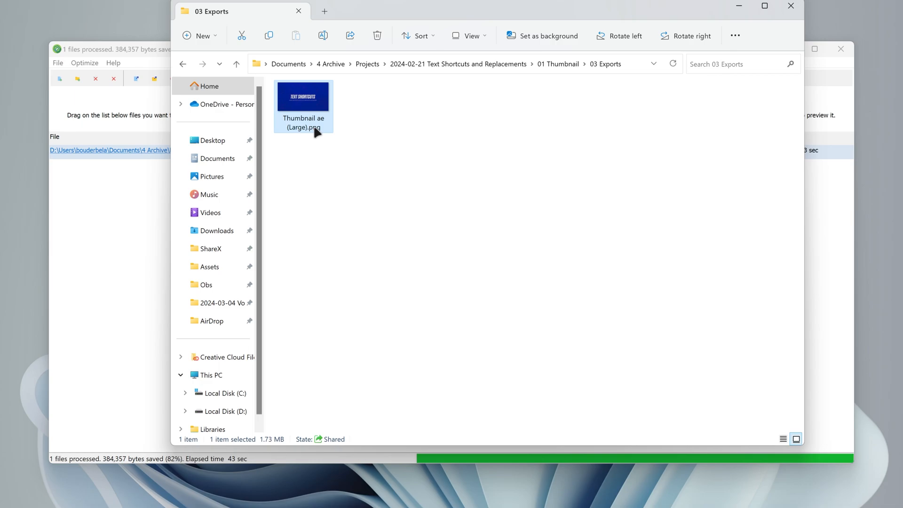
mouse_move(269, 448)
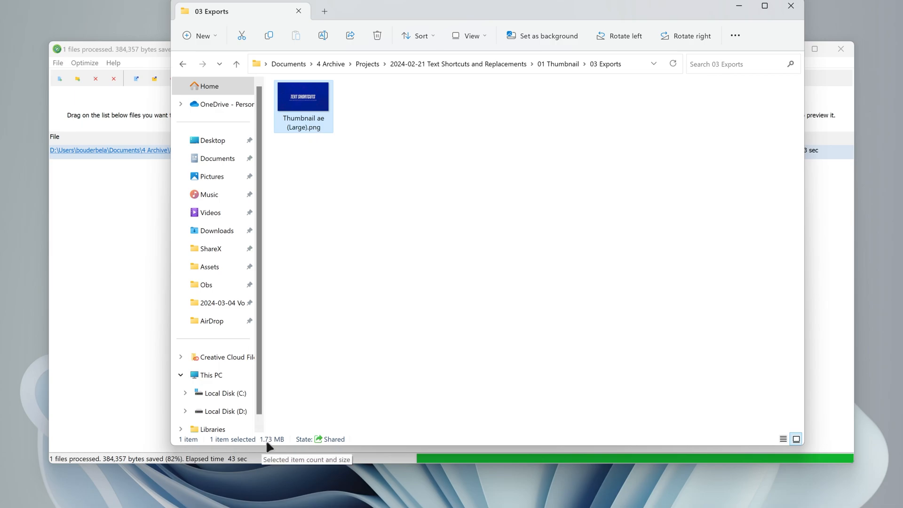
mouse_move(287, 462)
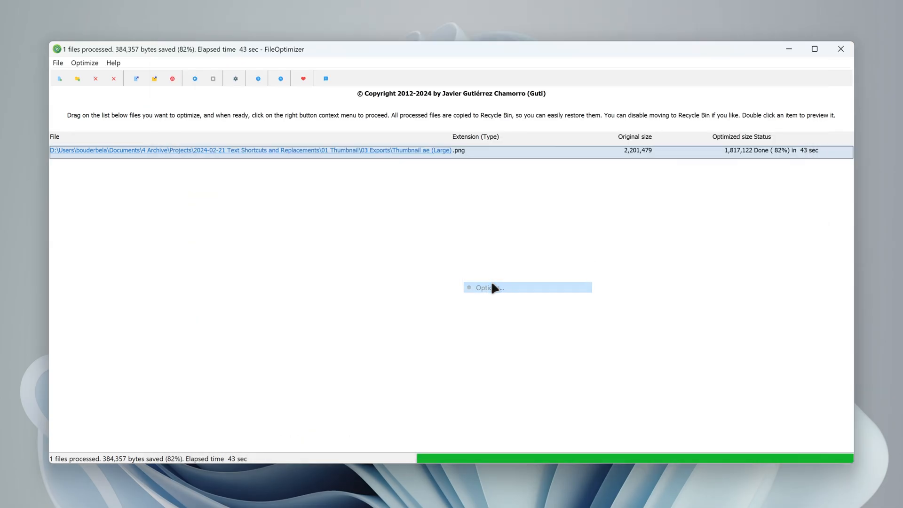
Enable Allow lossy optimizations on the PNG tab of Options.
left_click(488, 288)
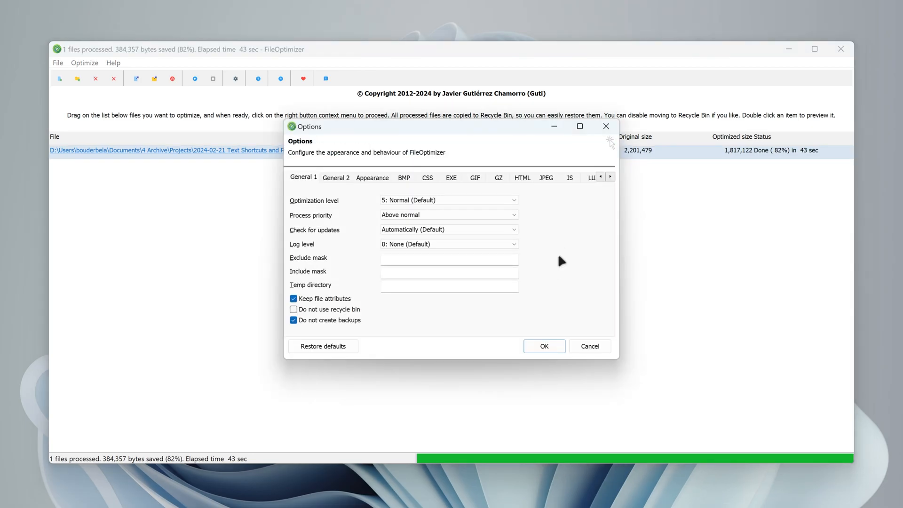
left_click(610, 176)
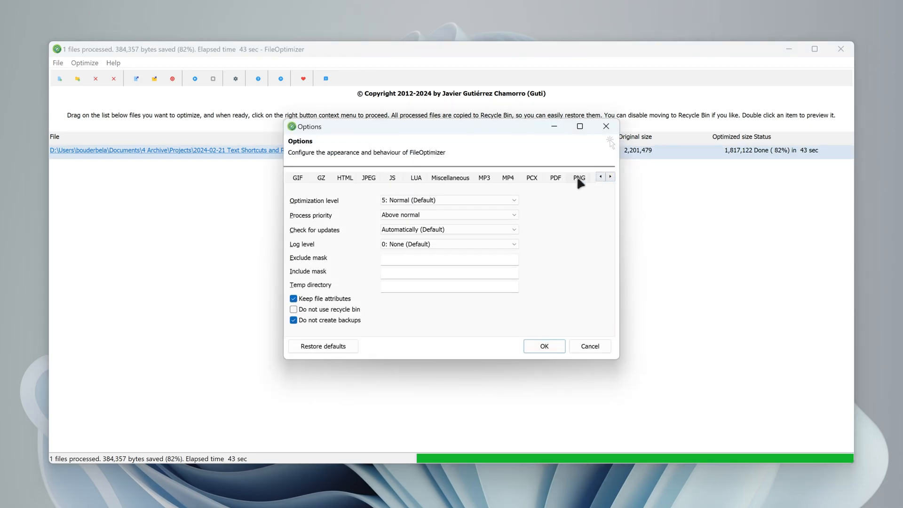
left_click(579, 178)
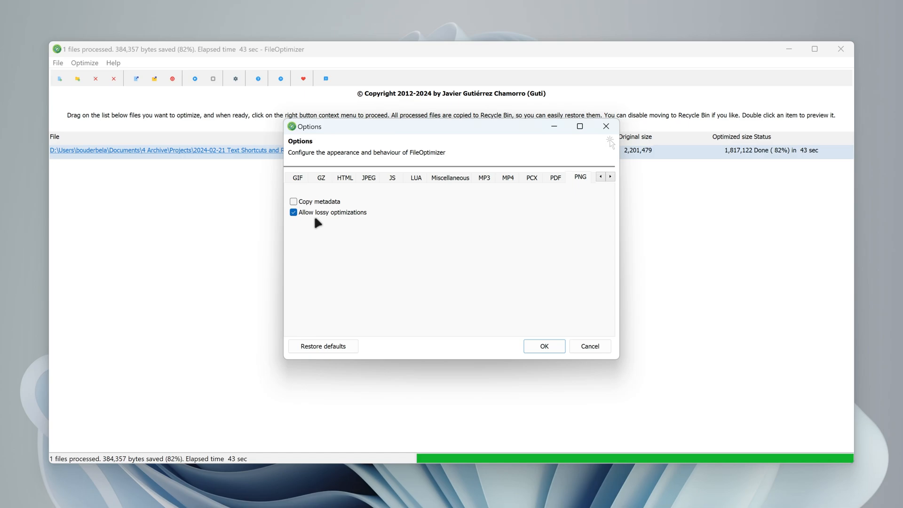
mouse_move(306, 214)
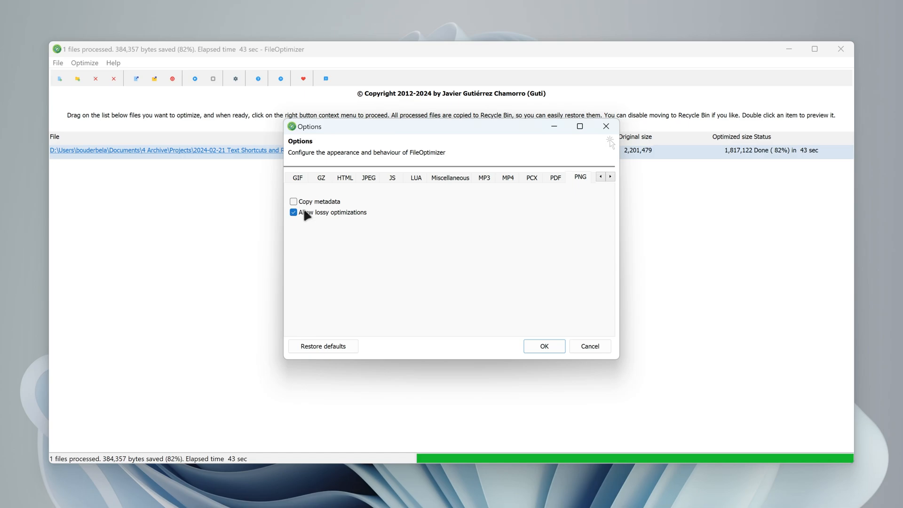
mouse_move(323, 219)
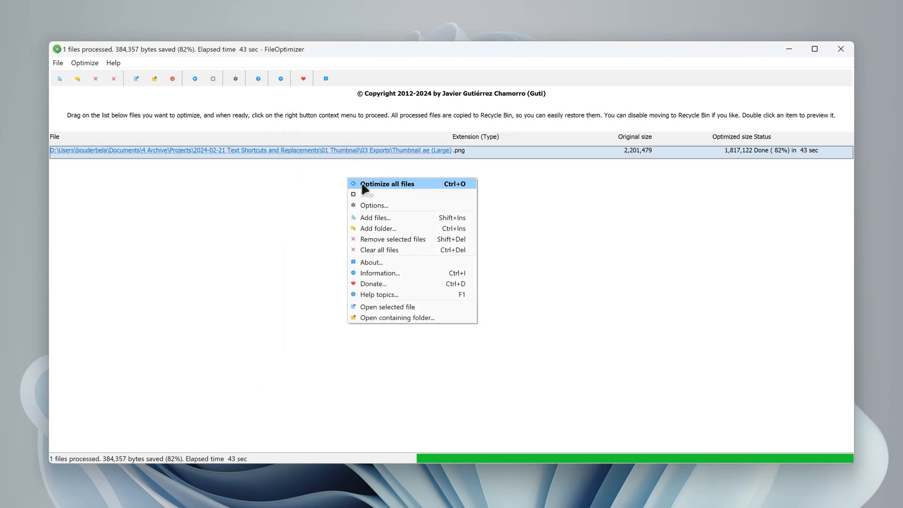
Re-optimize the thumbnail losslessly-off down to 705,096 bytes and dismiss Done.
left_click(387, 184)
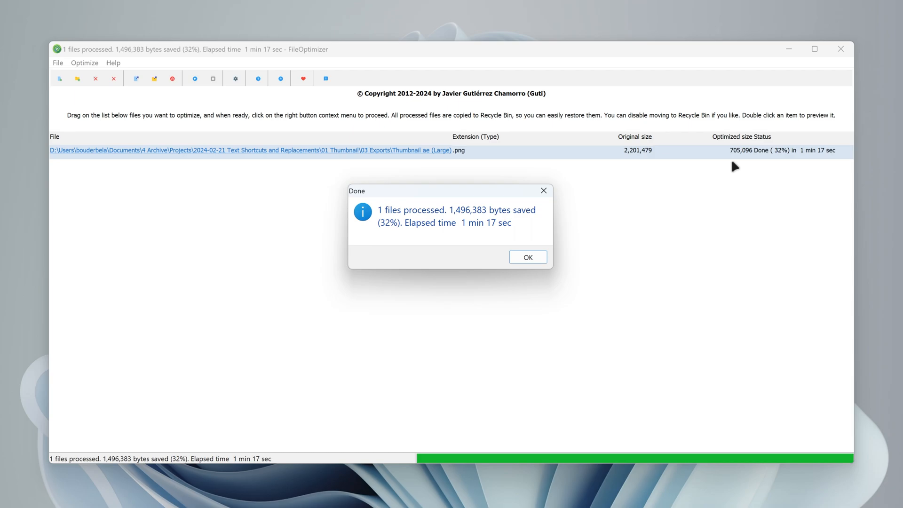
mouse_move(452, 225)
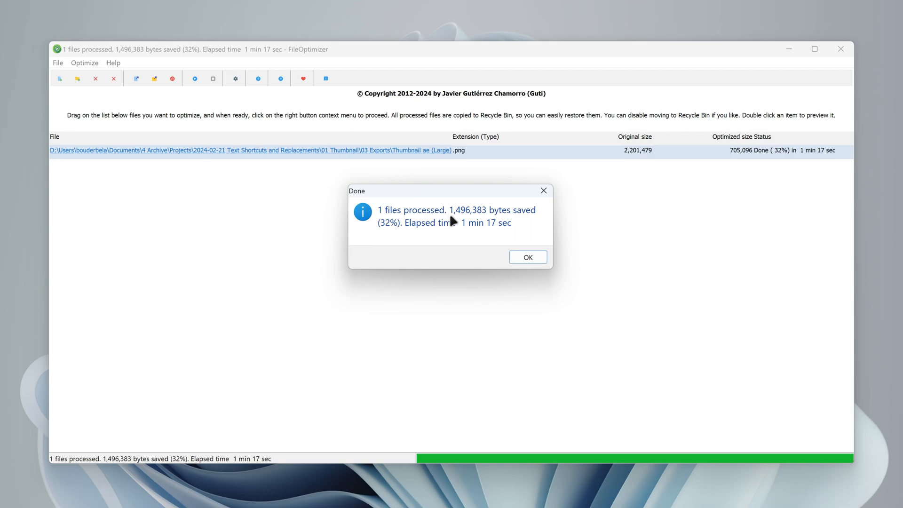
left_click(528, 257)
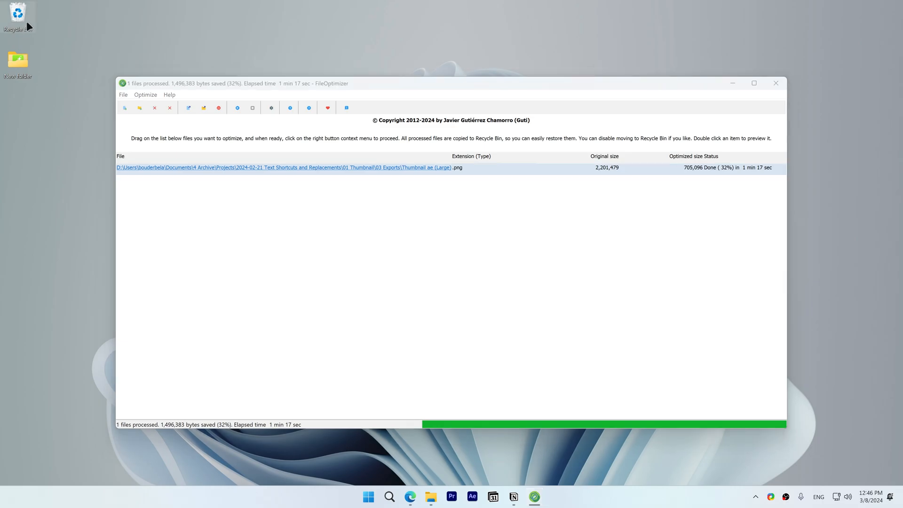
Restore the original 2,150 KB Thumbnail ae (Large).png from the Recycle Bin.
right_click(352, 155)
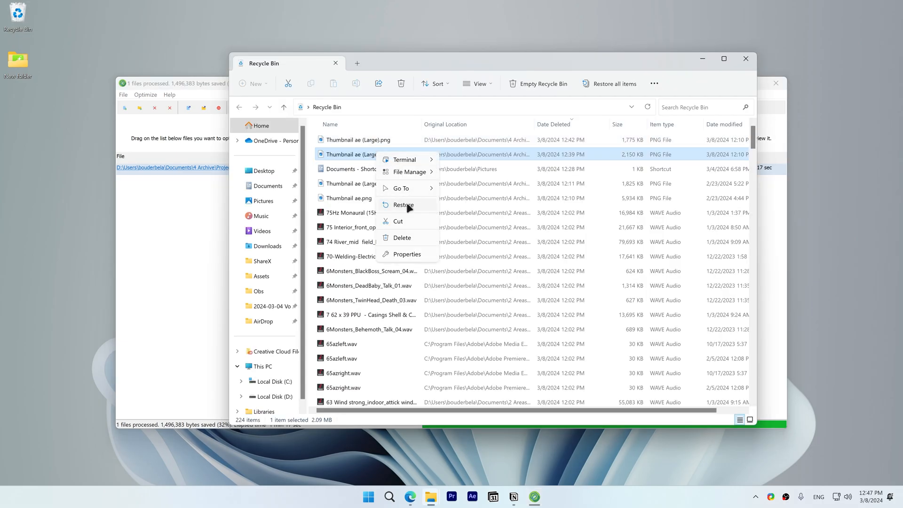
left_click(403, 204)
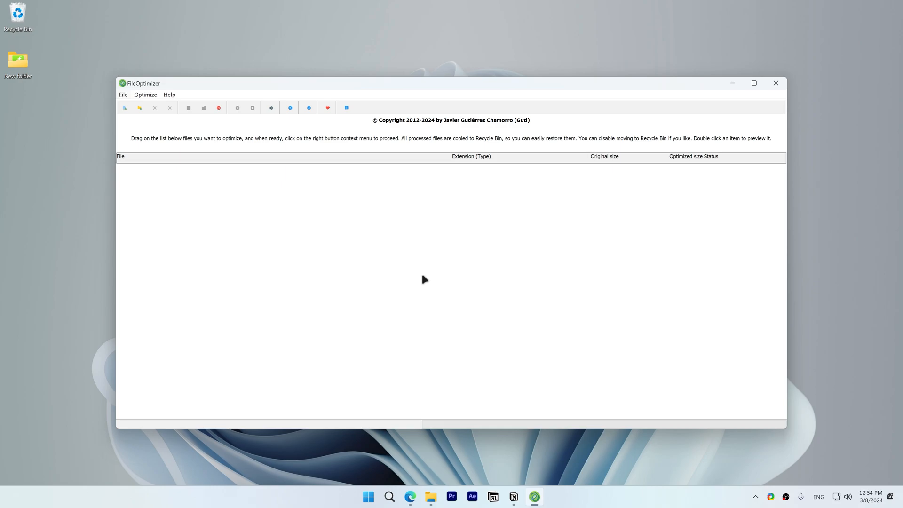
mouse_move(444, 271)
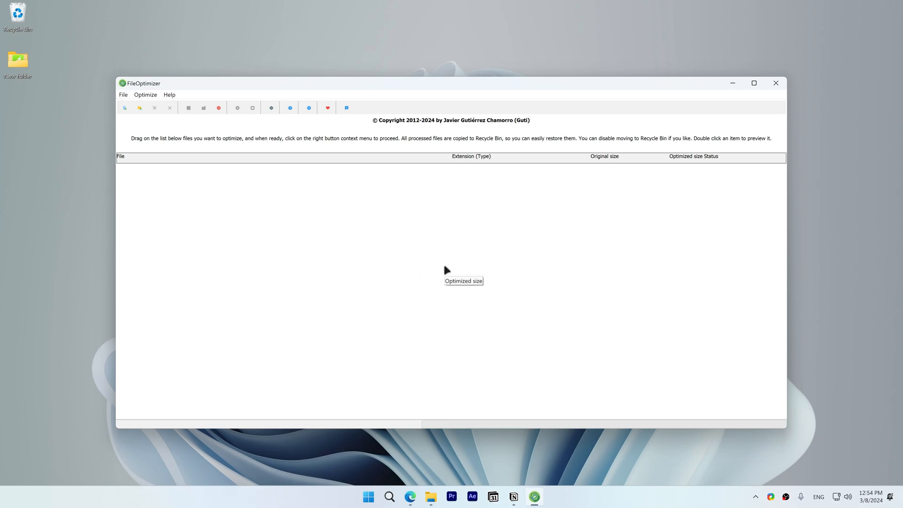
mouse_move(447, 271)
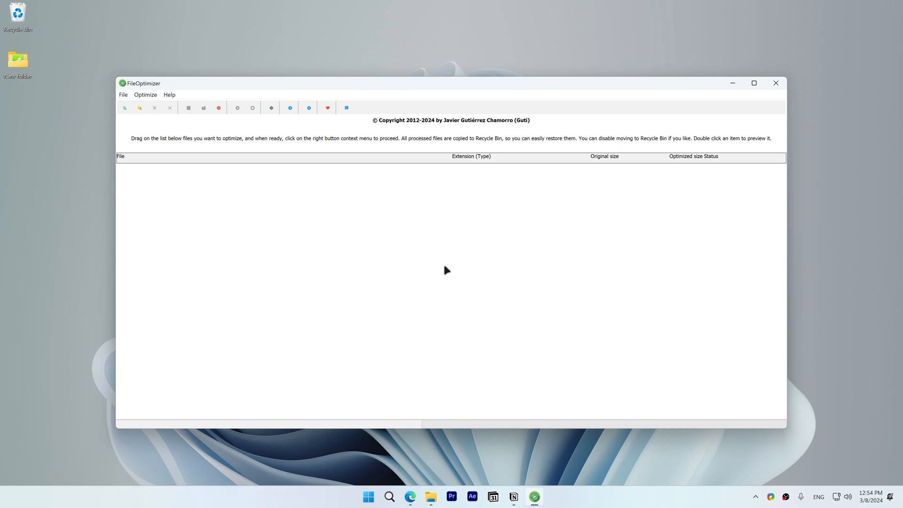
mouse_move(409, 253)
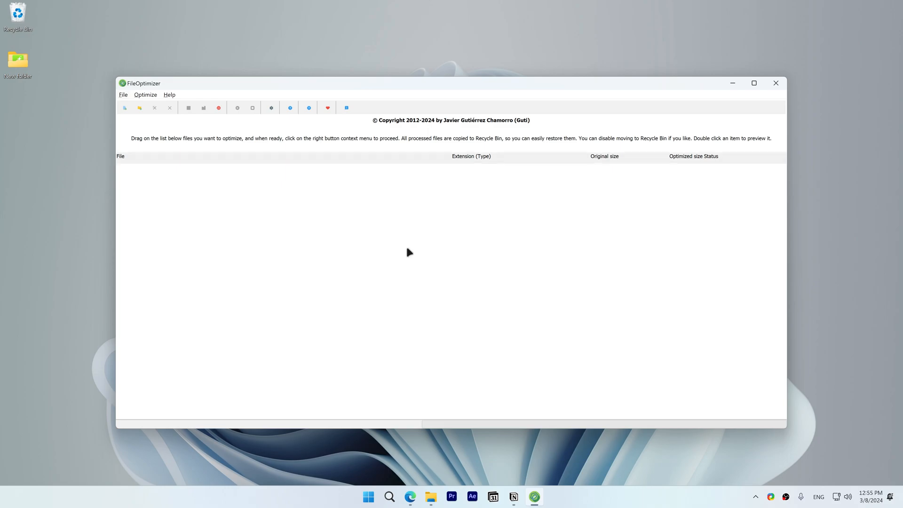
Queue nine .mov clips, optimize them, and check their originals in the Recycle Bin.
right_click(409, 252)
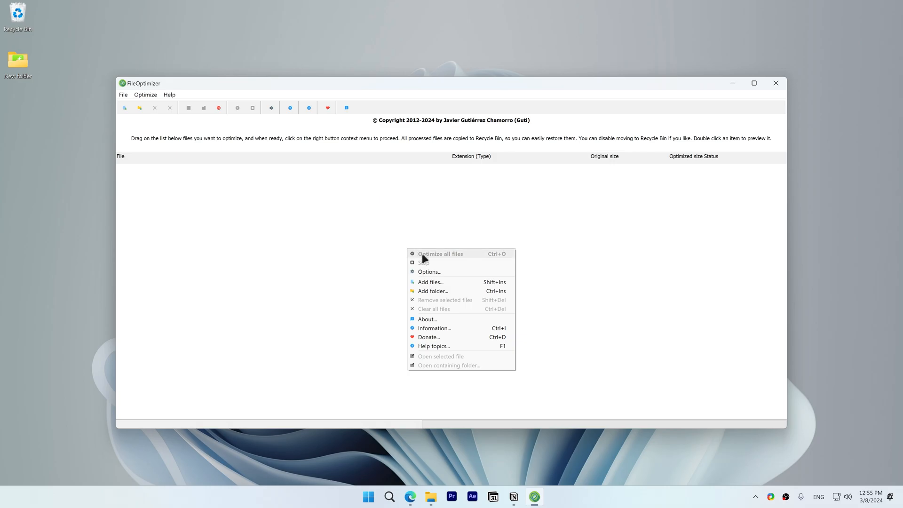
left_click(441, 253)
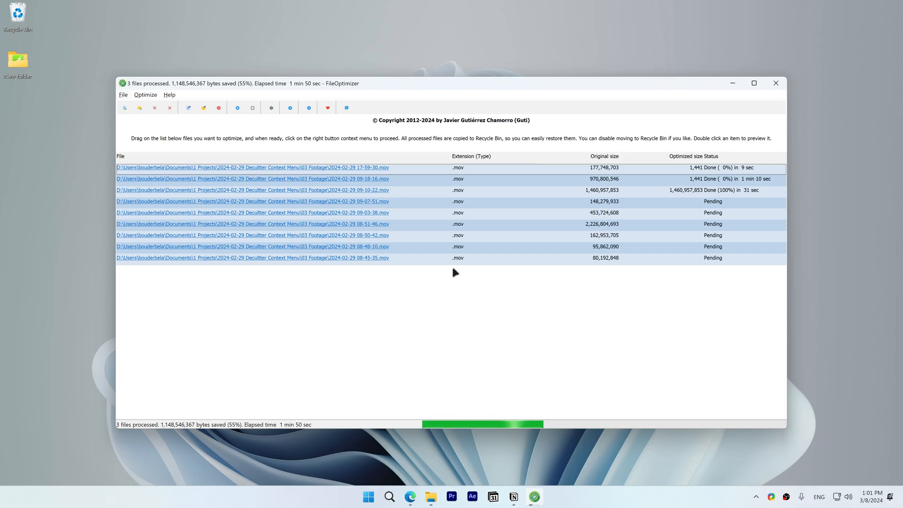
mouse_move(616, 173)
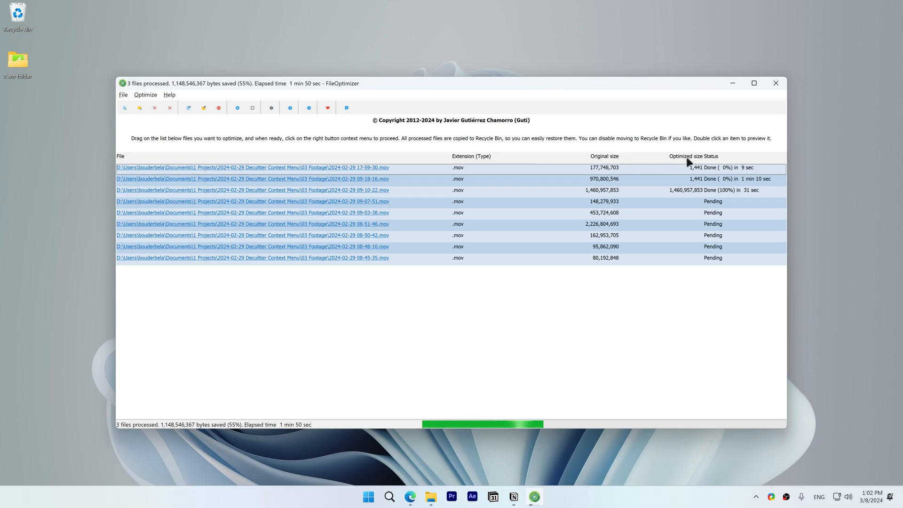
mouse_move(695, 174)
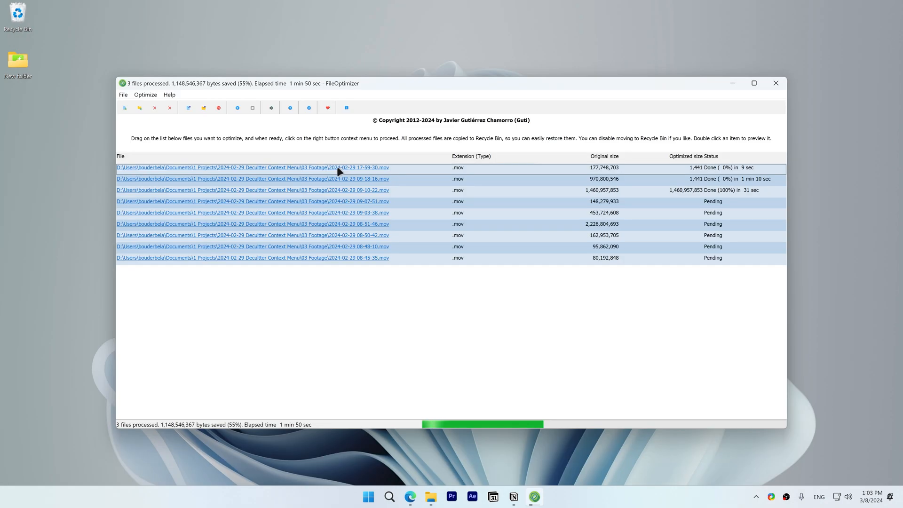
mouse_move(44, 38)
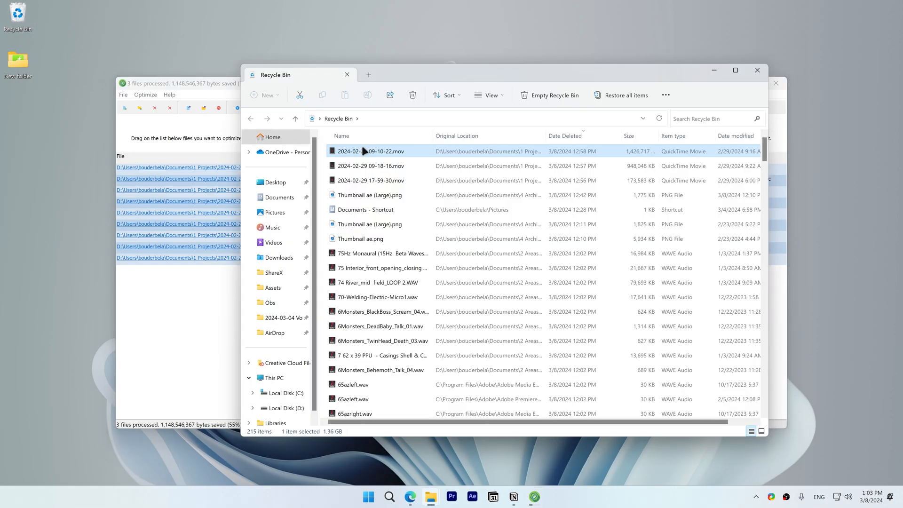
right_click(370, 151)
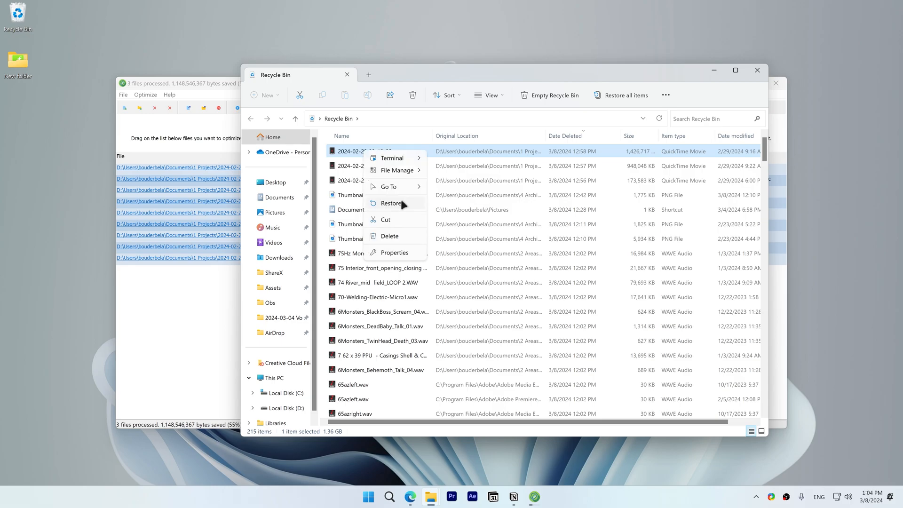